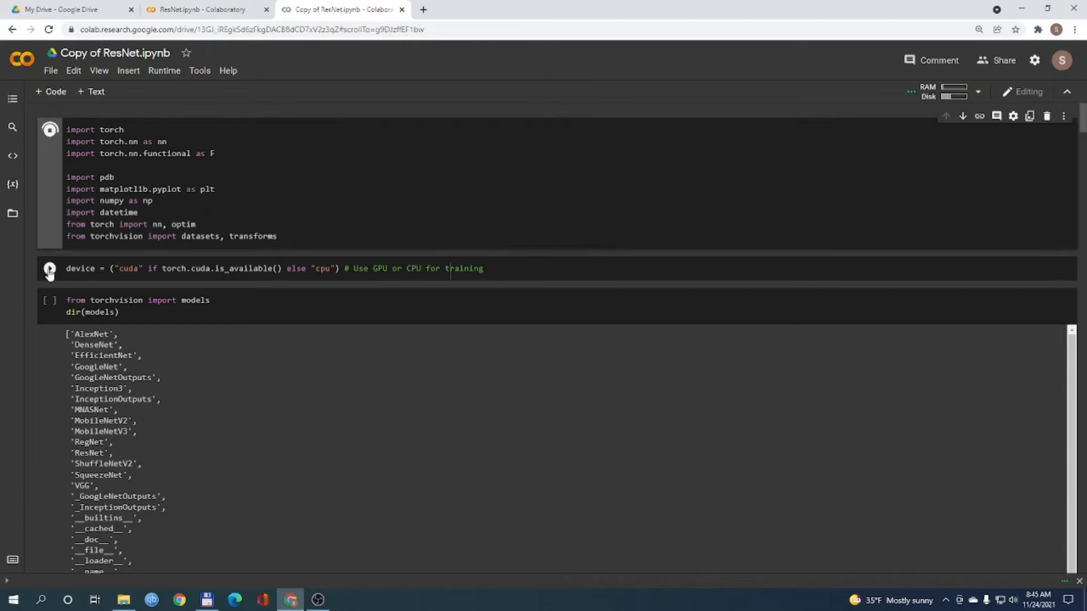
{"action": "mouse_move", "coordinate": [49, 269]}
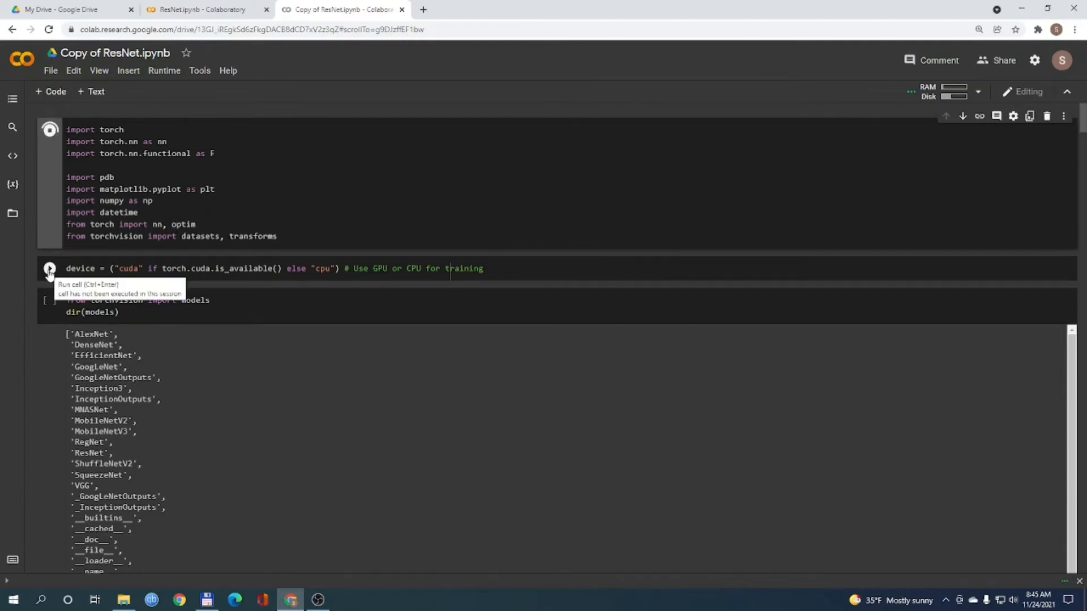
Step: Run the device-selection cell that picks GPU or CPU for training
{"action": "left_click", "coordinate": [50, 130]}
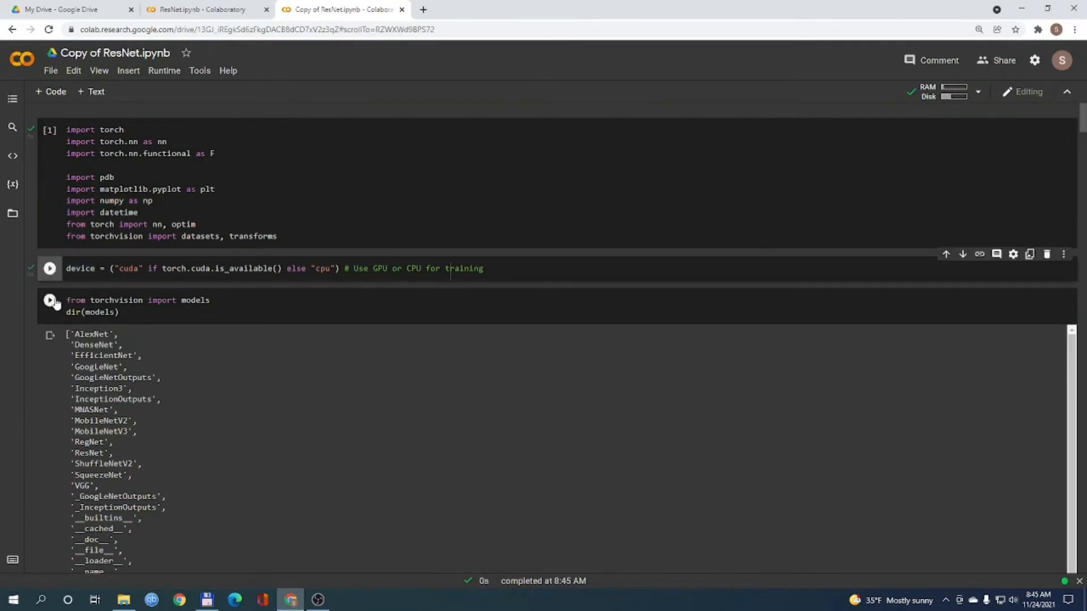
{"action": "mouse_move", "coordinate": [49, 300]}
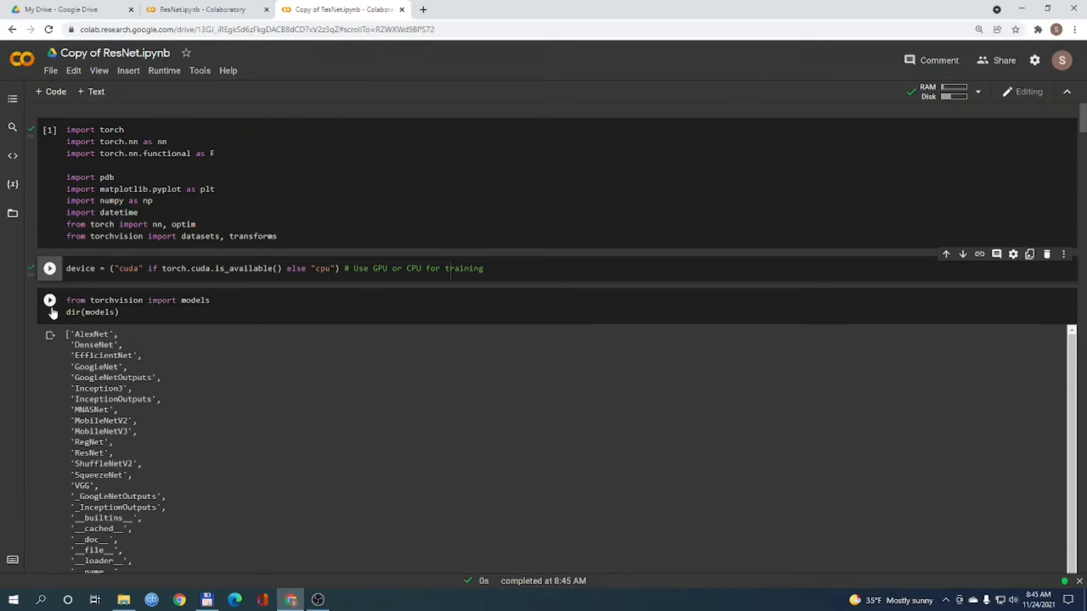
Step: Run the dir(models) cell and scroll its output to show resnet18 through resnet152
{"action": "left_click", "coordinate": [49, 303]}
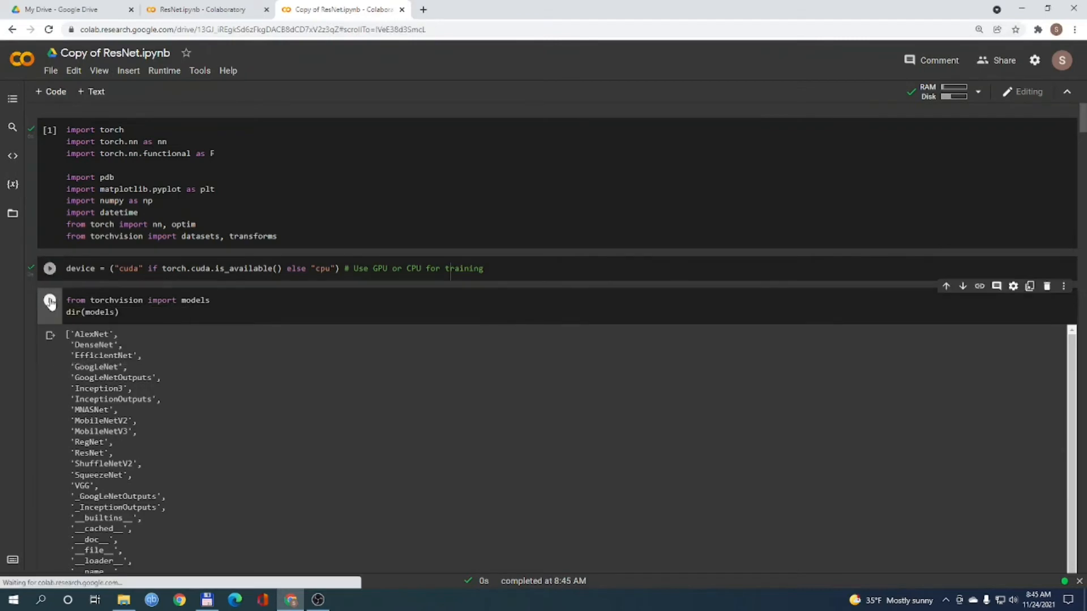
{"action": "left_click", "coordinate": [49, 300]}
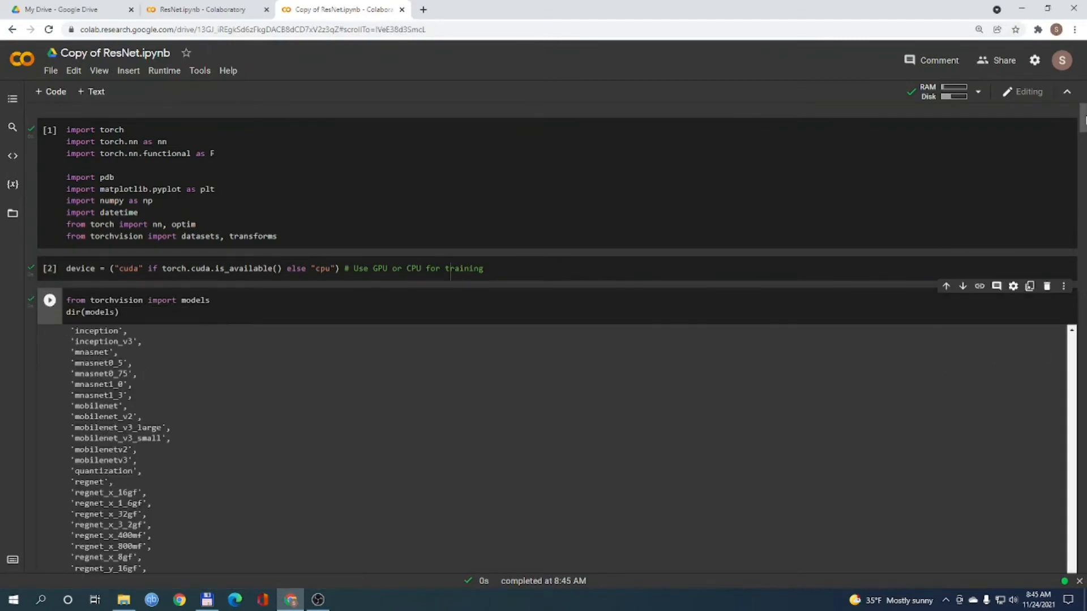
{"action": "scroll", "scroll_direction": "down", "scroll_amount": 3}
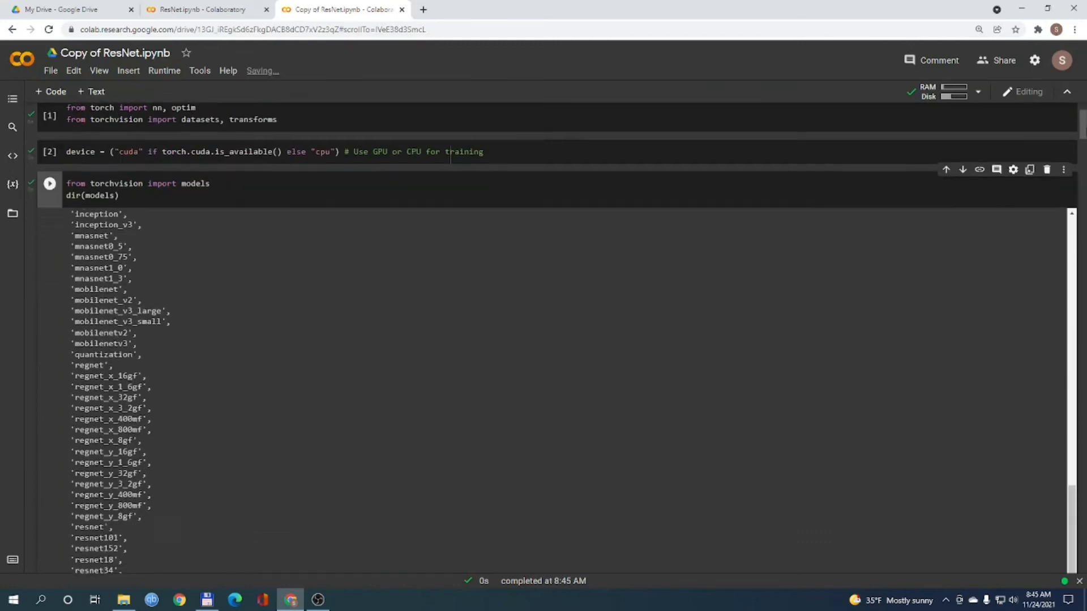
{"action": "scroll", "scroll_direction": "down", "scroll_amount": 3}
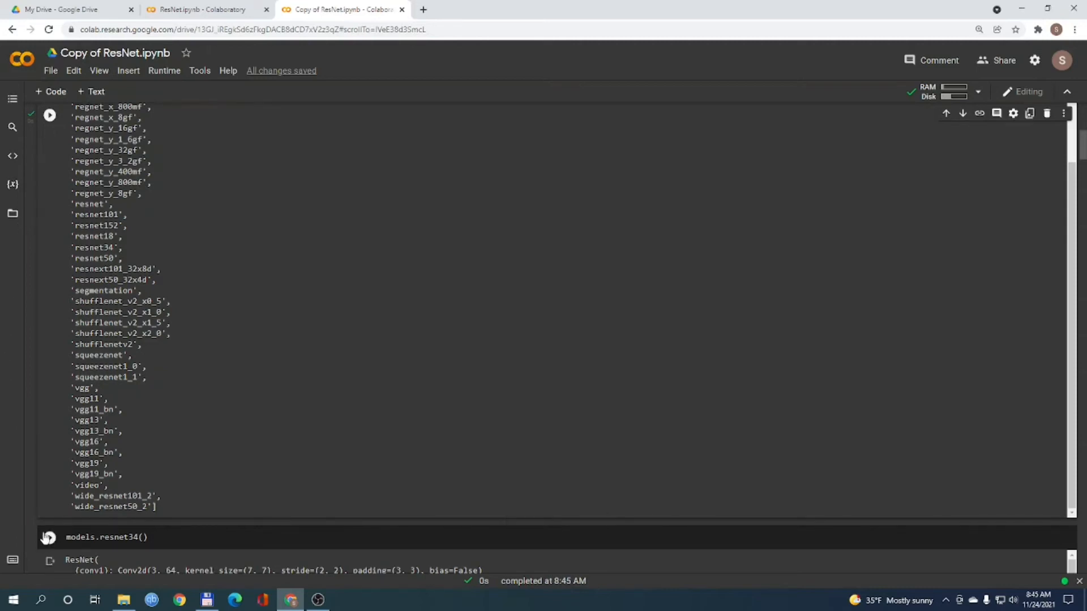
{"action": "mouse_move", "coordinate": [50, 537]}
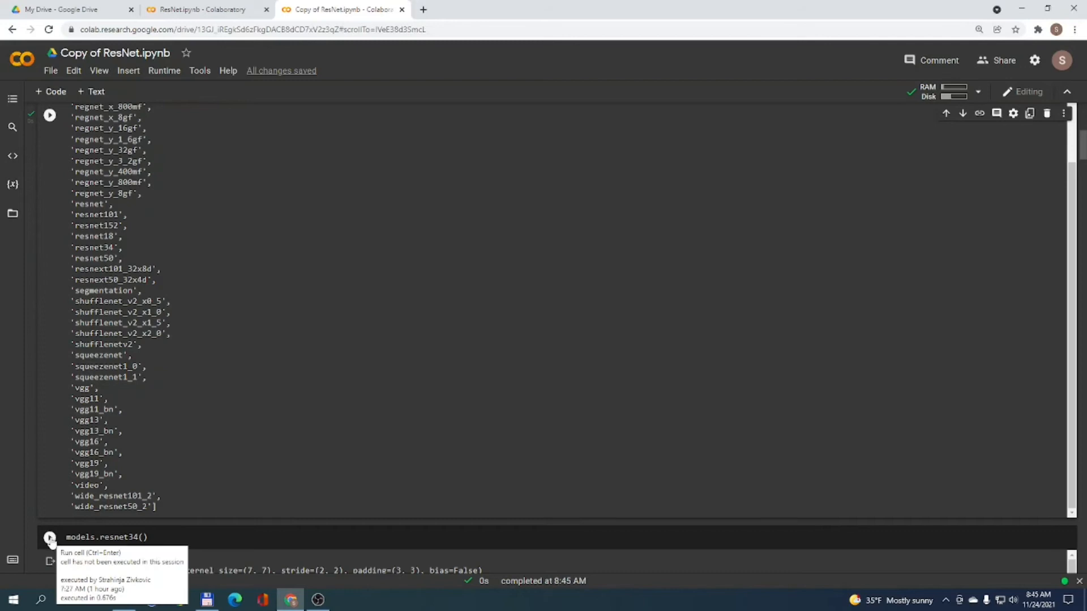
Step: Run models.resnet34() and scroll the printout down to layer4, avgpool and fc
{"action": "left_click", "coordinate": [49, 536]}
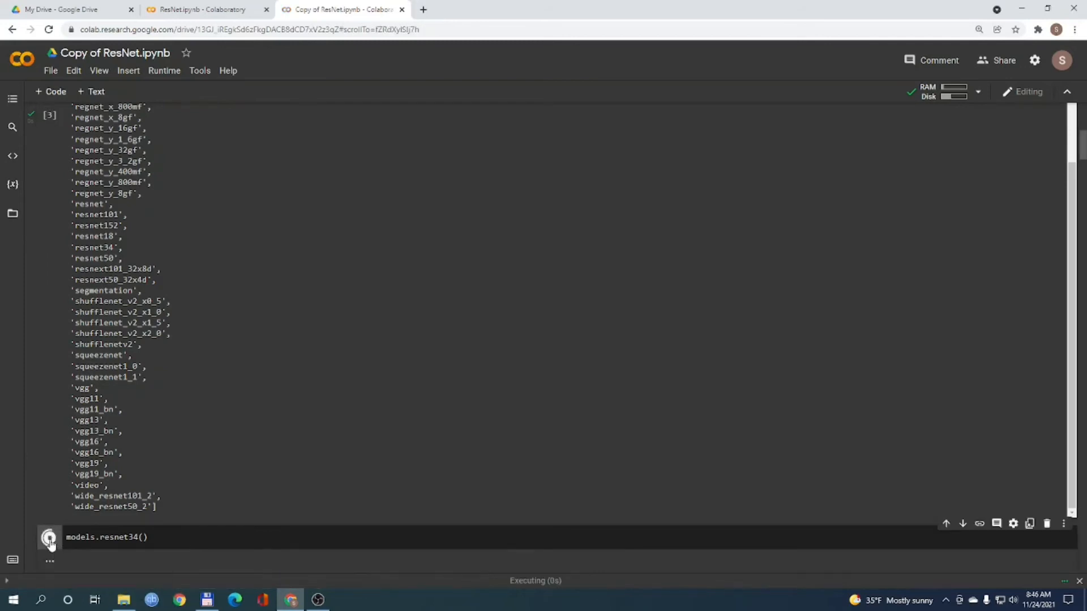
{"action": "left_click", "coordinate": [49, 537]}
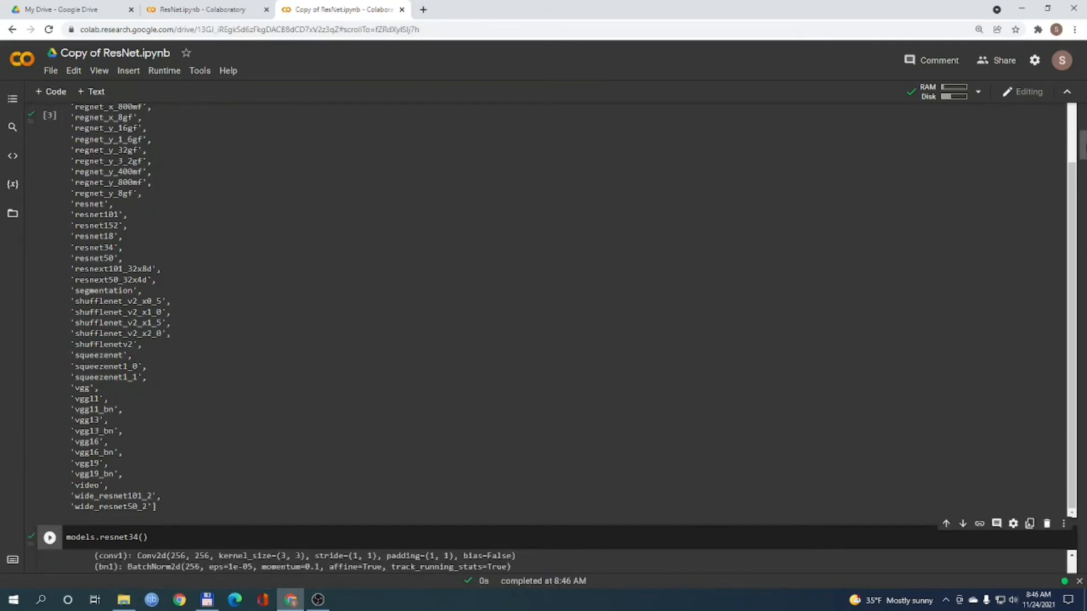
{"action": "scroll", "scroll_direction": "down", "scroll_amount": 3}
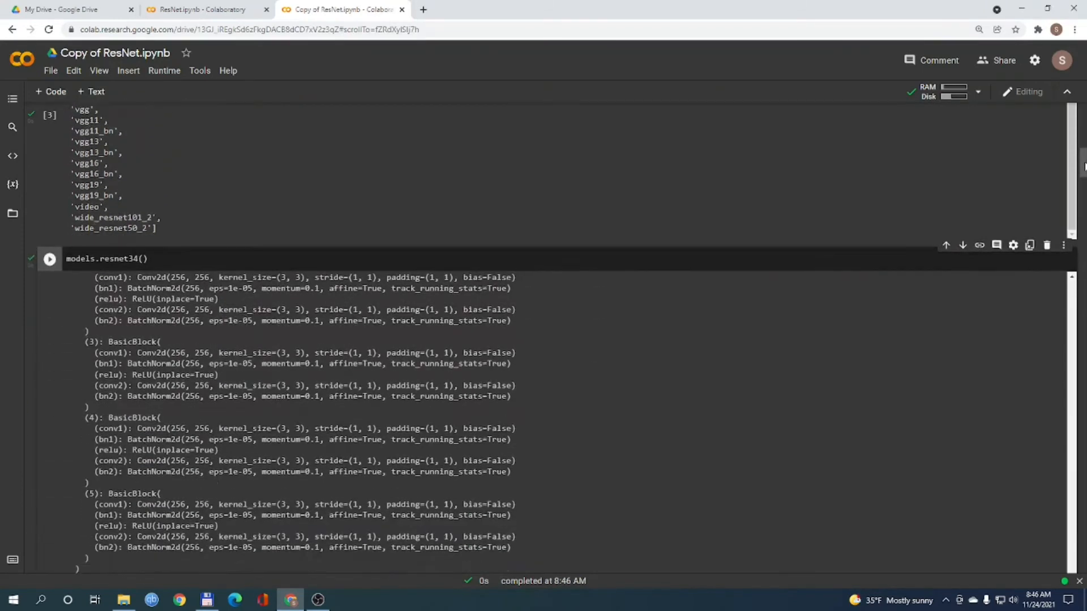
{"action": "scroll", "scroll_direction": "down", "scroll_amount": 3}
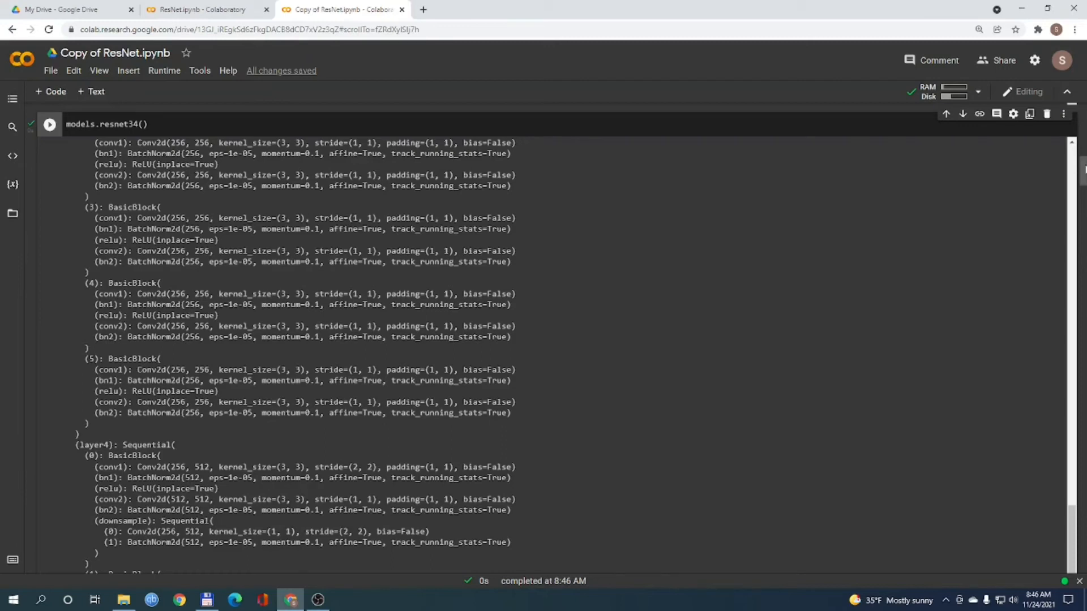
{"action": "scroll", "scroll_direction": "down", "scroll_amount": 3}
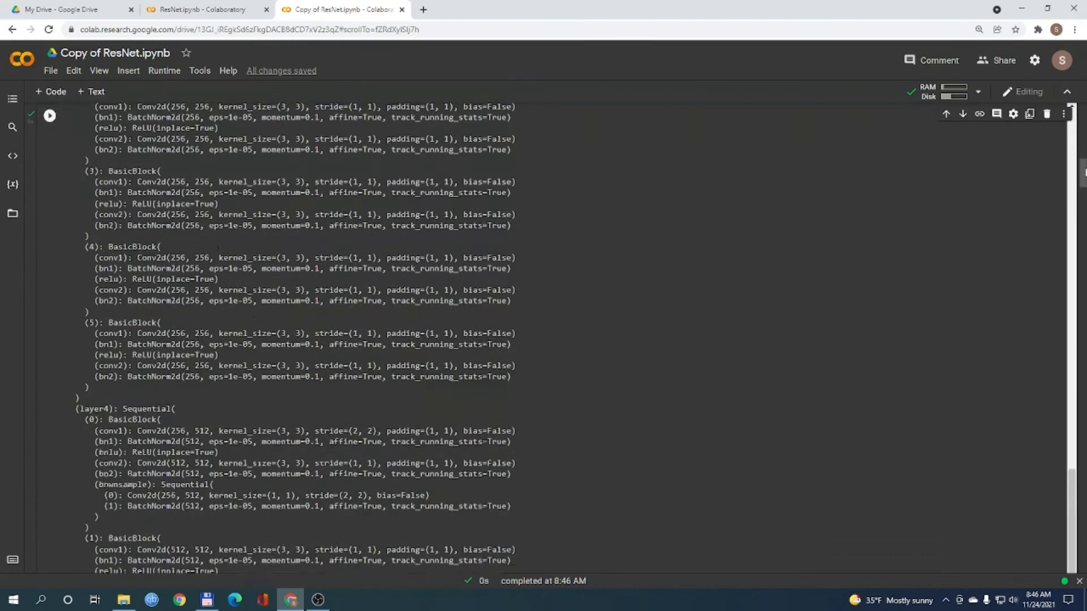
{"action": "scroll", "scroll_direction": "down", "scroll_amount": 3}
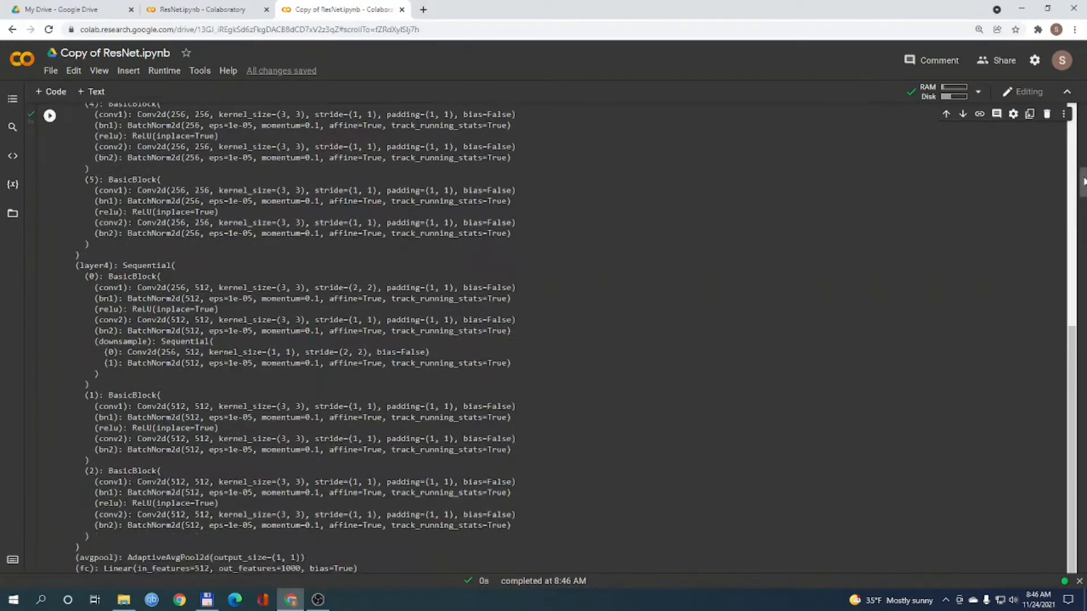
{"action": "scroll", "scroll_direction": "down", "scroll_amount": 3}
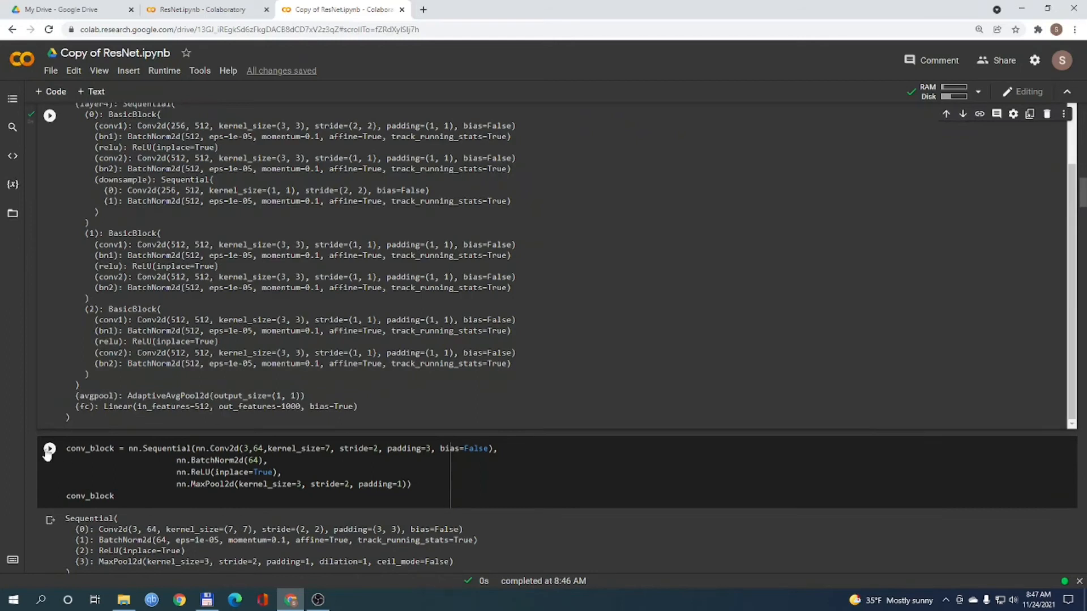
Step: Run the conv_block stem cell with Conv2d, BatchNorm2d, ReLU and MaxPool2d
{"action": "left_click", "coordinate": [50, 448]}
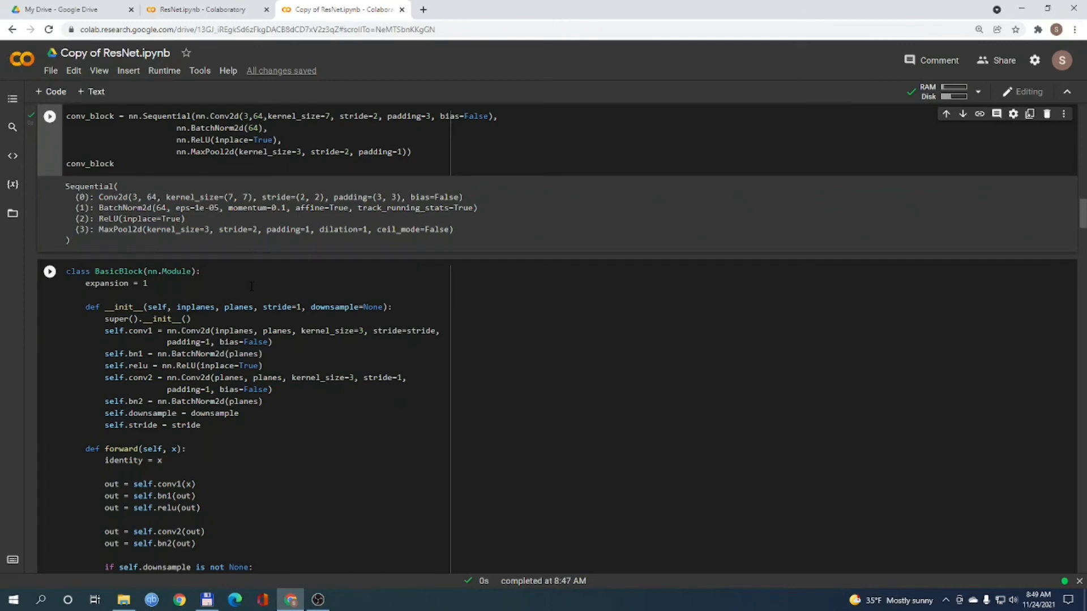
Step: Run the BasicBlock class definition cell and scroll to its test cell
{"action": "left_click", "coordinate": [49, 271]}
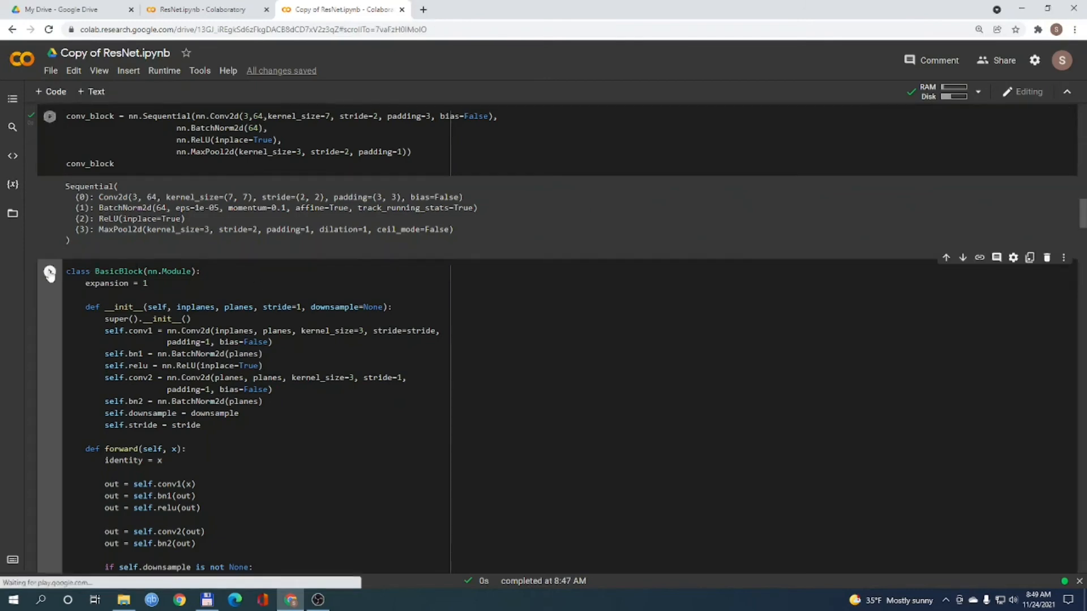
{"action": "left_click", "coordinate": [49, 271]}
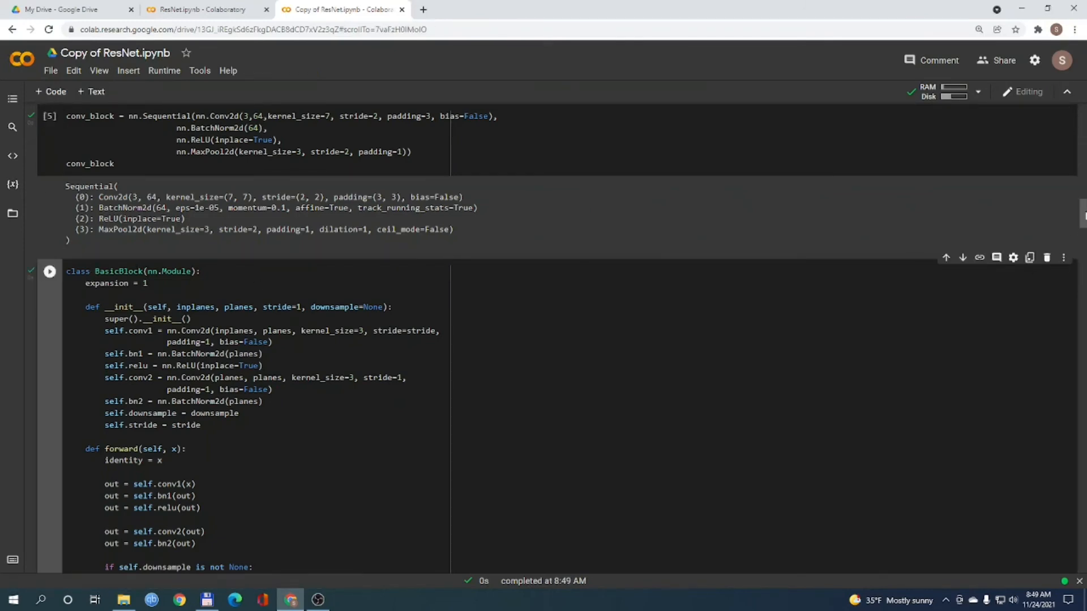
{"action": "scroll", "scroll_direction": "down", "scroll_amount": 3}
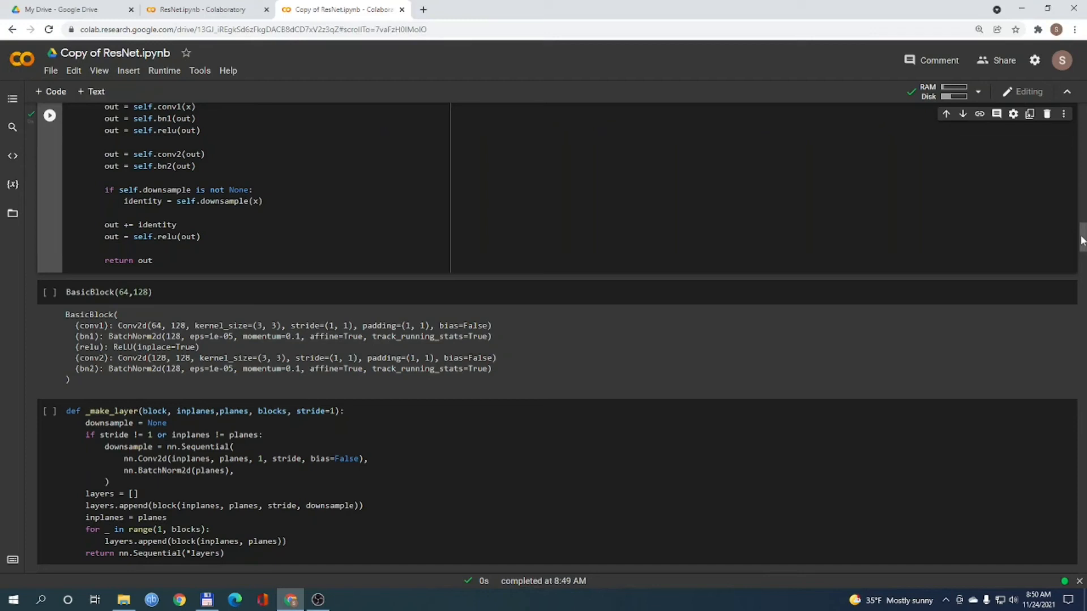
Step: Re-run the BasicBlock(64,128) test to print its layers, then start the _make_layer cell
{"action": "left_click", "coordinate": [214, 302]}
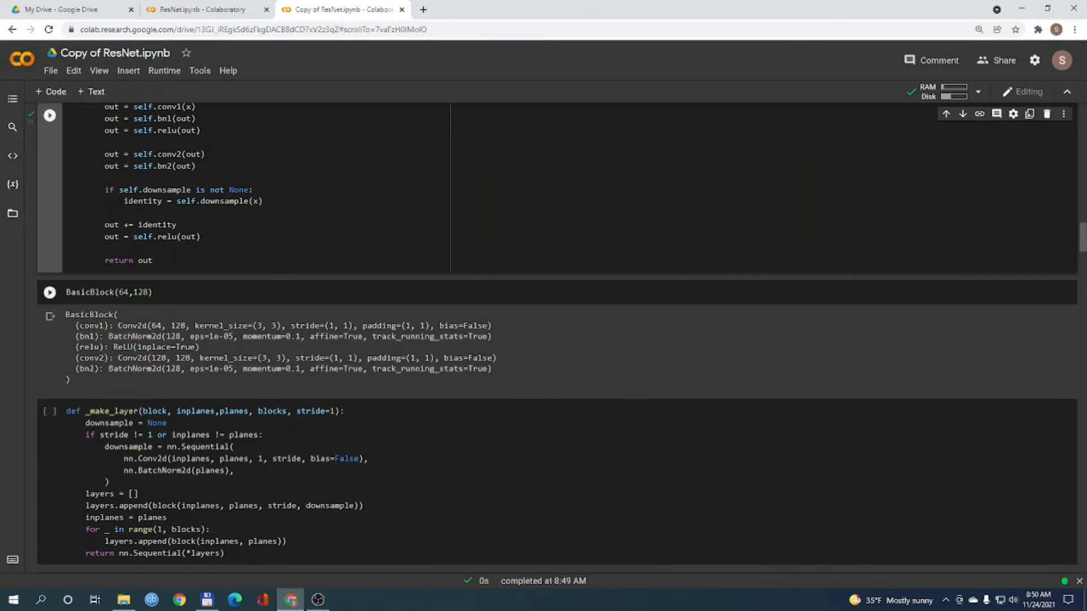
{"action": "left_click", "coordinate": [49, 292]}
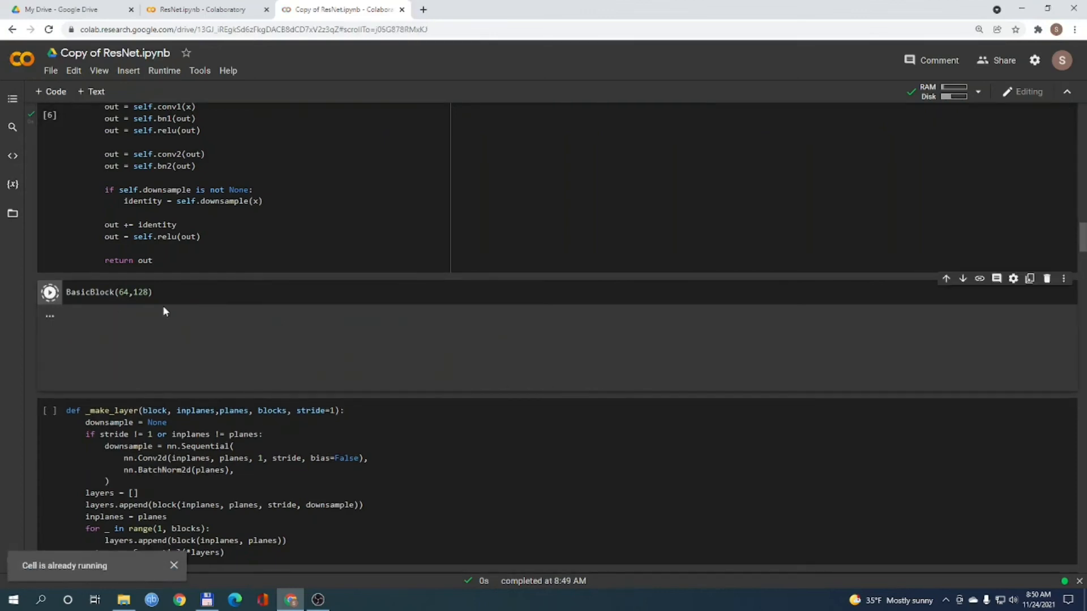
{"action": "left_click", "coordinate": [167, 292]}
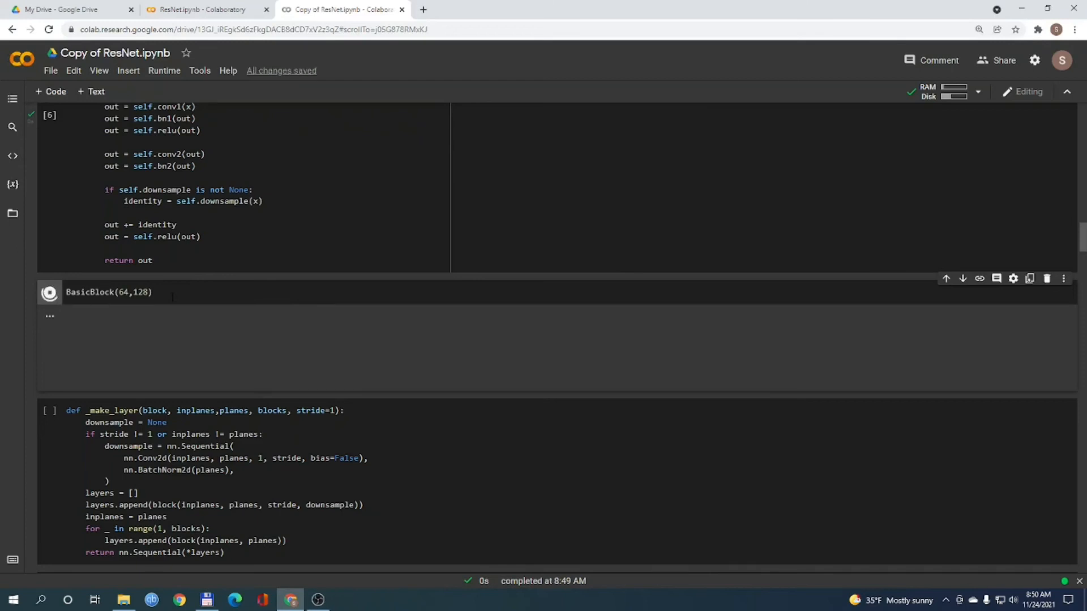
{"action": "left_click", "coordinate": [49, 292]}
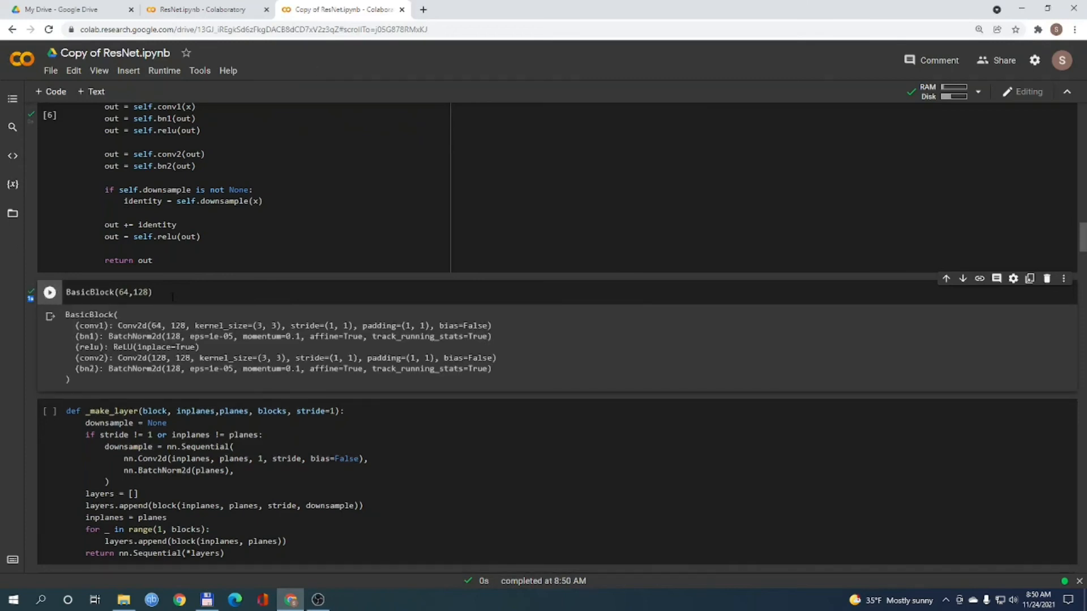
{"action": "left_click", "coordinate": [49, 411]}
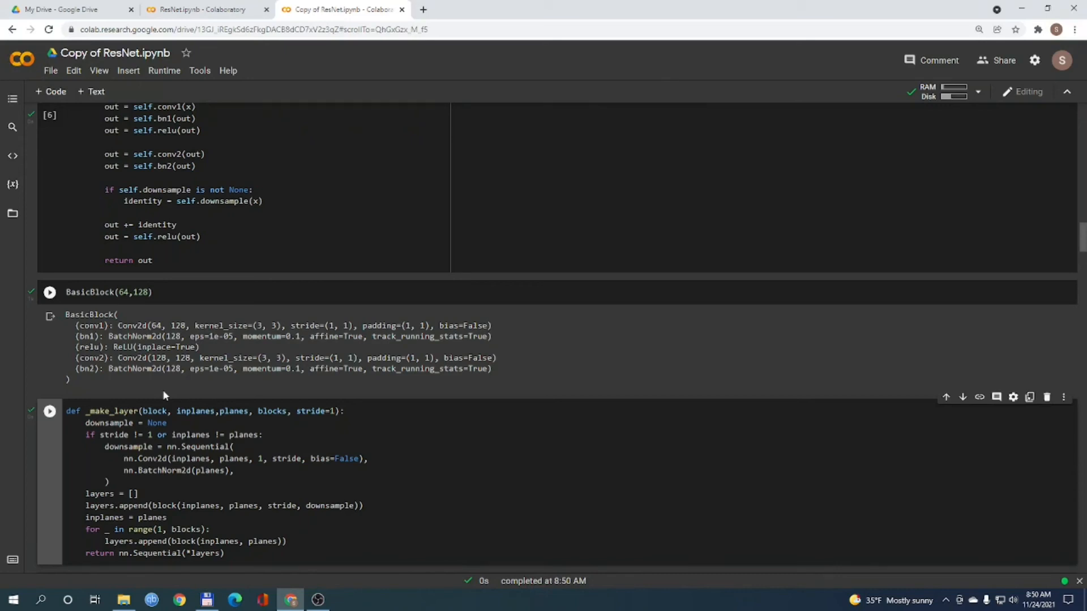
Step: Run the _make_layer helper cell and scroll down to the ResNet class cell
{"action": "left_click", "coordinate": [50, 292]}
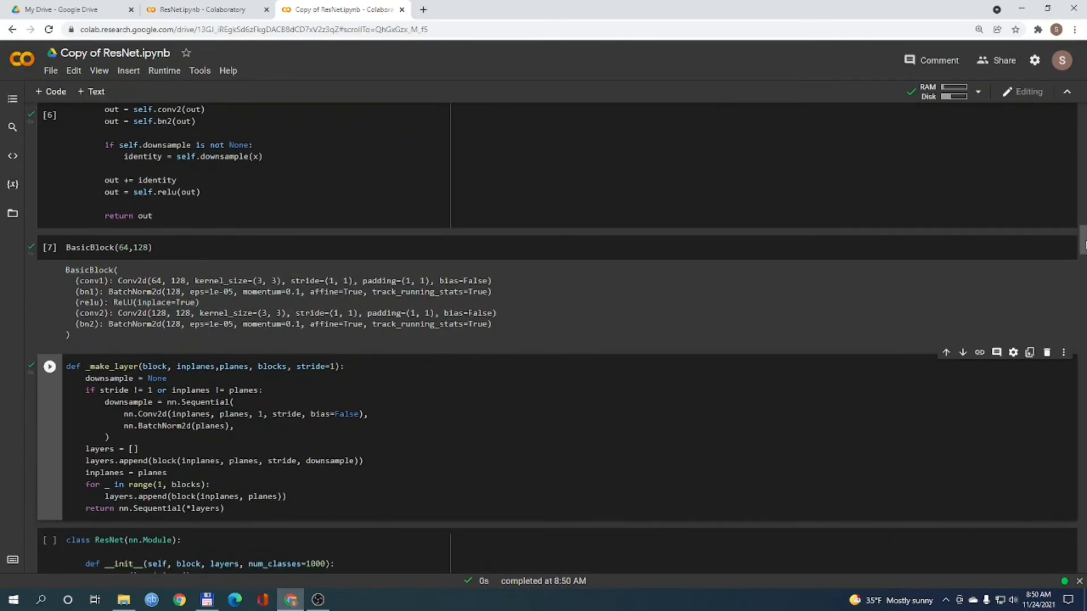
{"action": "scroll", "scroll_direction": "down", "scroll_amount": 3}
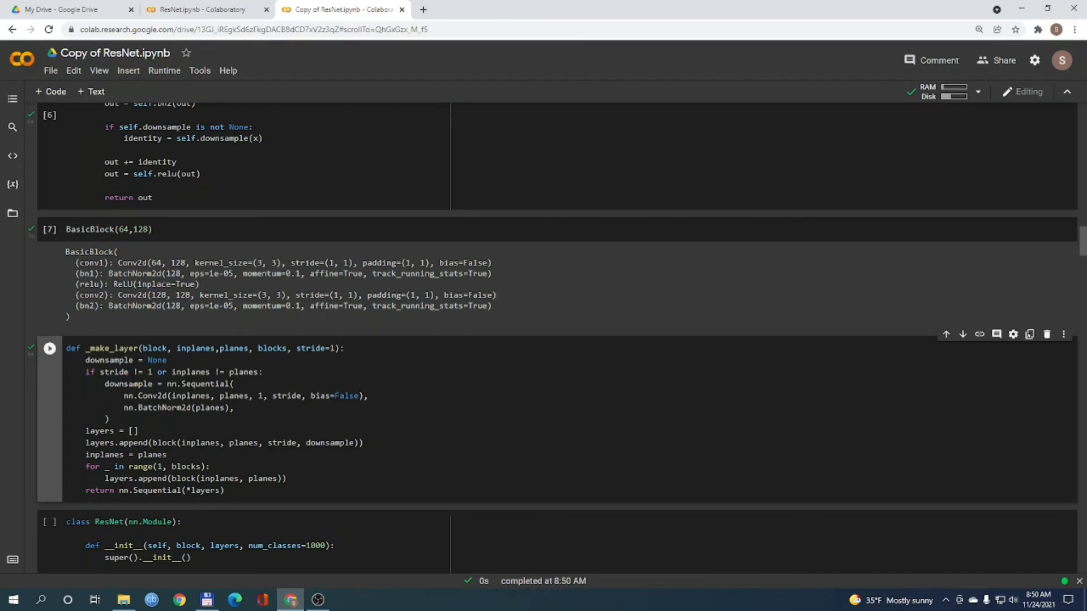
{"action": "key", "text": "ctrl+s"}
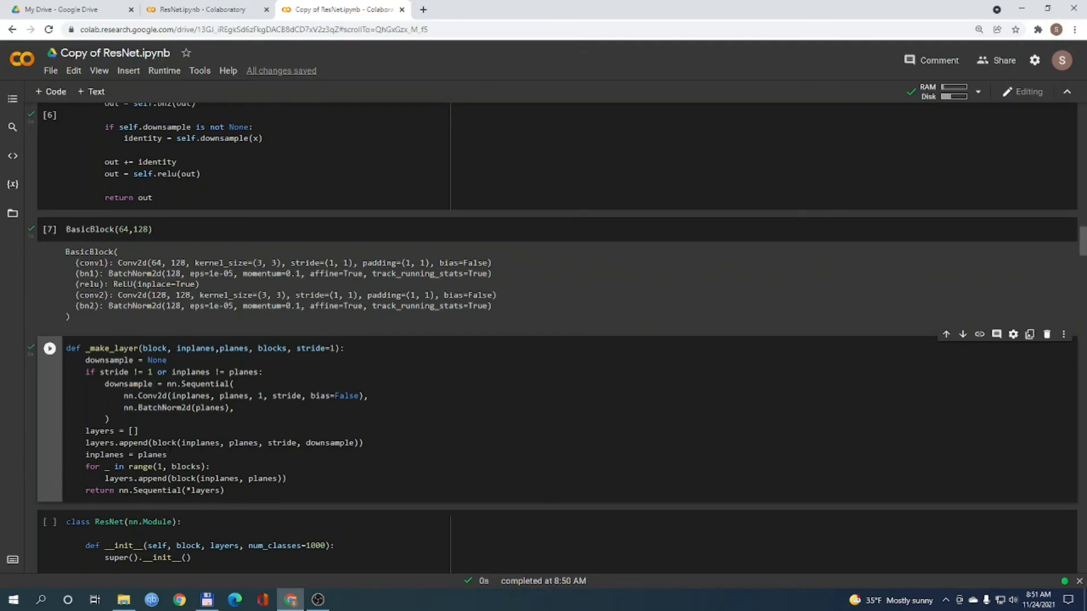
{"action": "scroll", "scroll_direction": "down", "scroll_amount": 3}
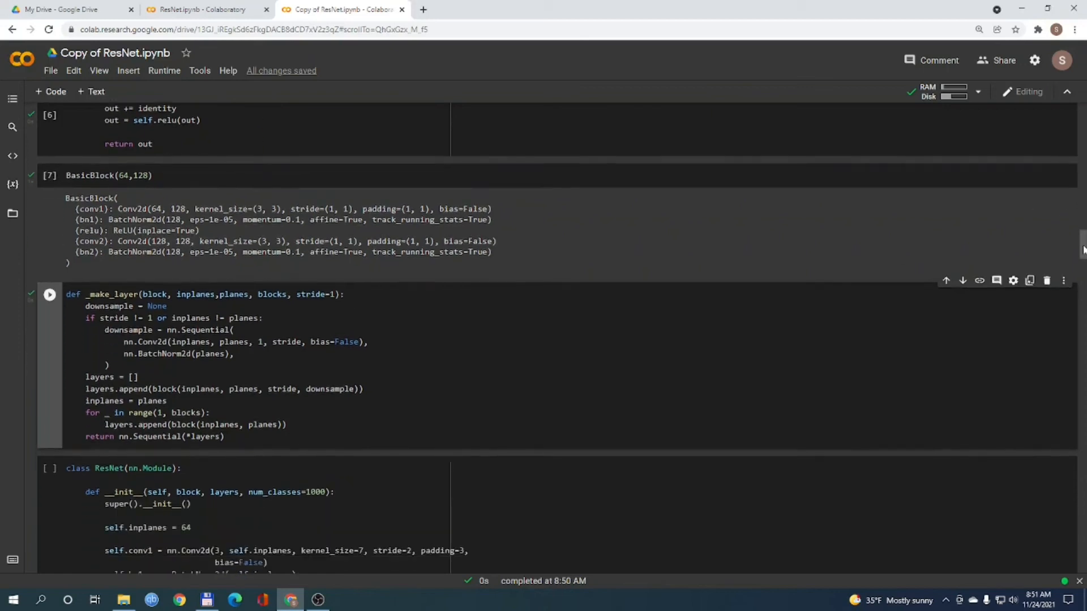
Step: Scroll through the ResNet class's __init__, _make_layer and forward methods to the resnet34 builder
{"action": "scroll", "scroll_direction": "down", "scroll_amount": 3}
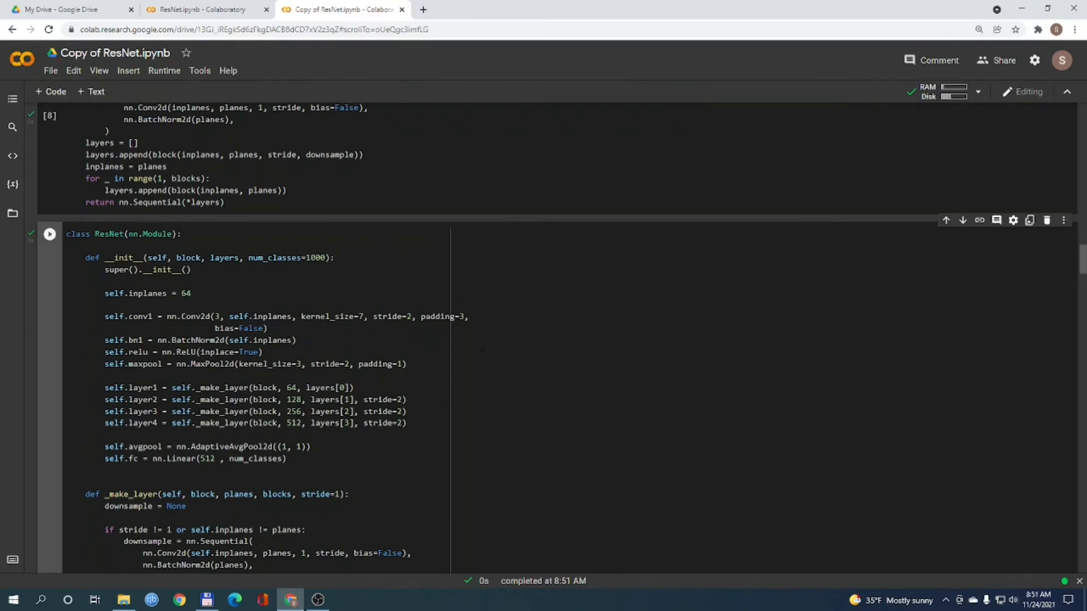
{"action": "scroll", "scroll_direction": "down", "scroll_amount": 3}
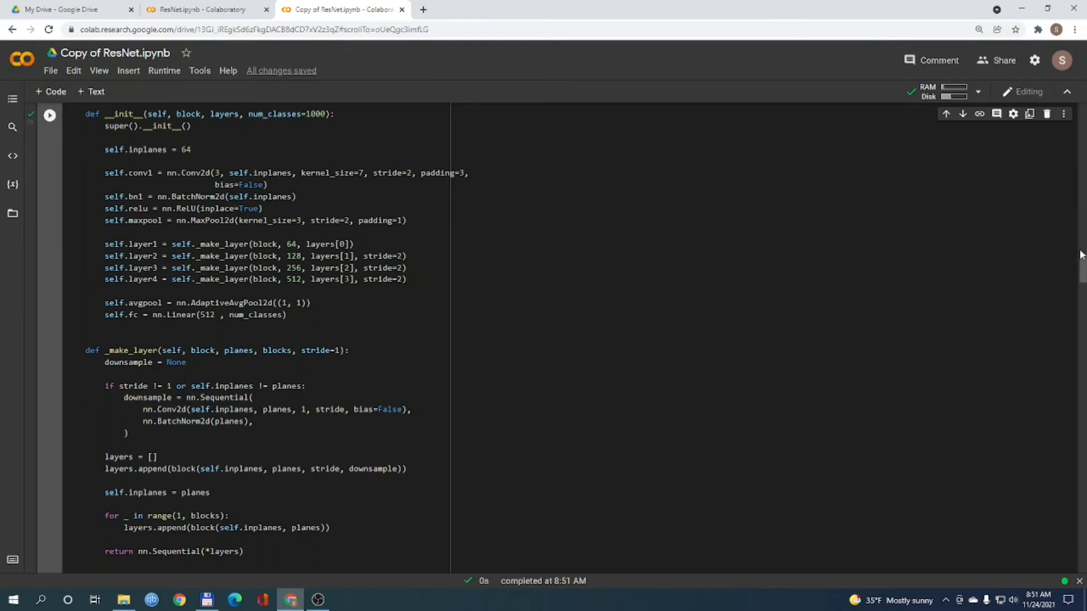
{"action": "scroll", "scroll_direction": "down", "scroll_amount": 3}
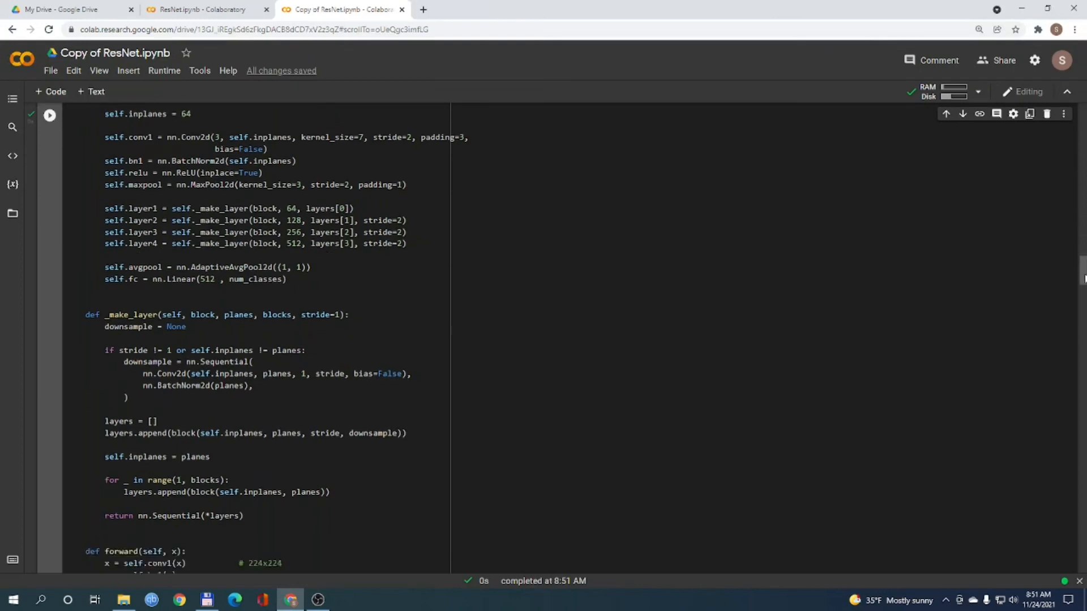
{"action": "scroll", "scroll_direction": "down", "scroll_amount": 3}
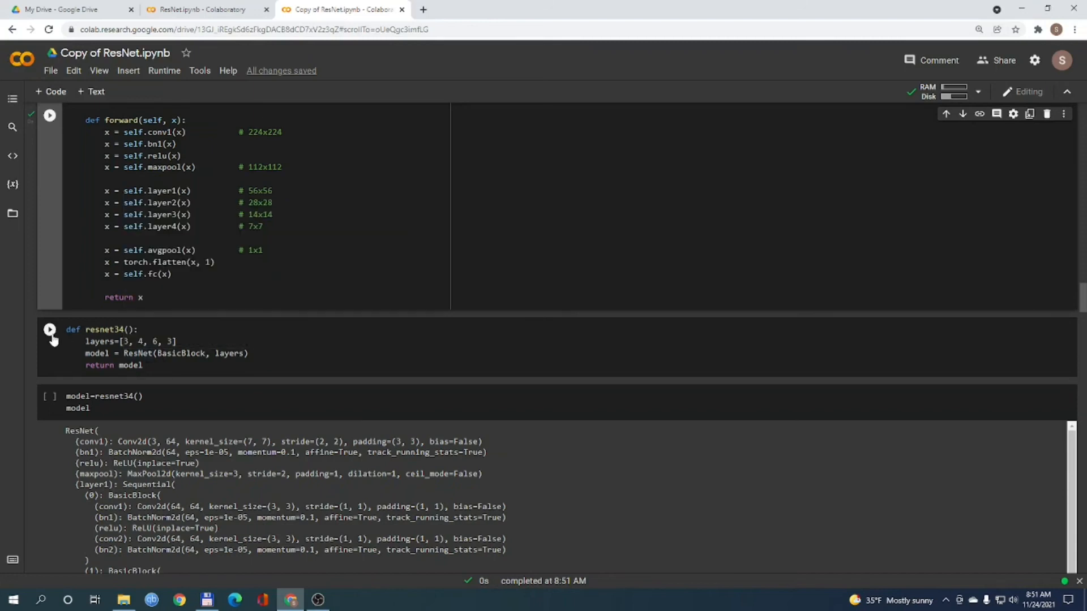
Step: Run the resnet34 builder and model=resnet34() cells, scrolling the printed architecture to layer4
{"action": "left_click", "coordinate": [49, 329]}
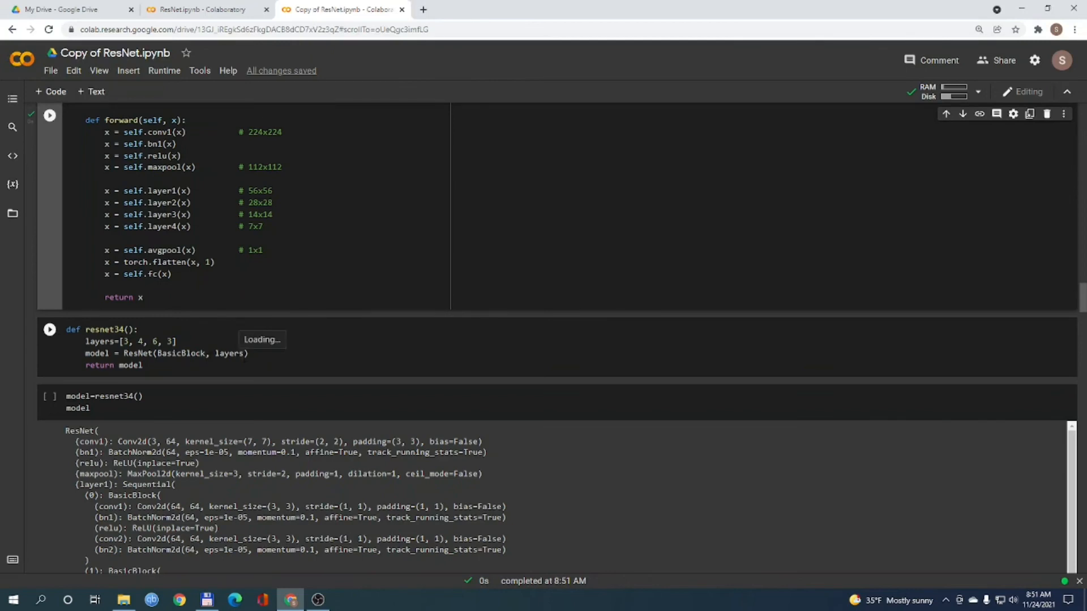
{"action": "left_click", "coordinate": [49, 329]}
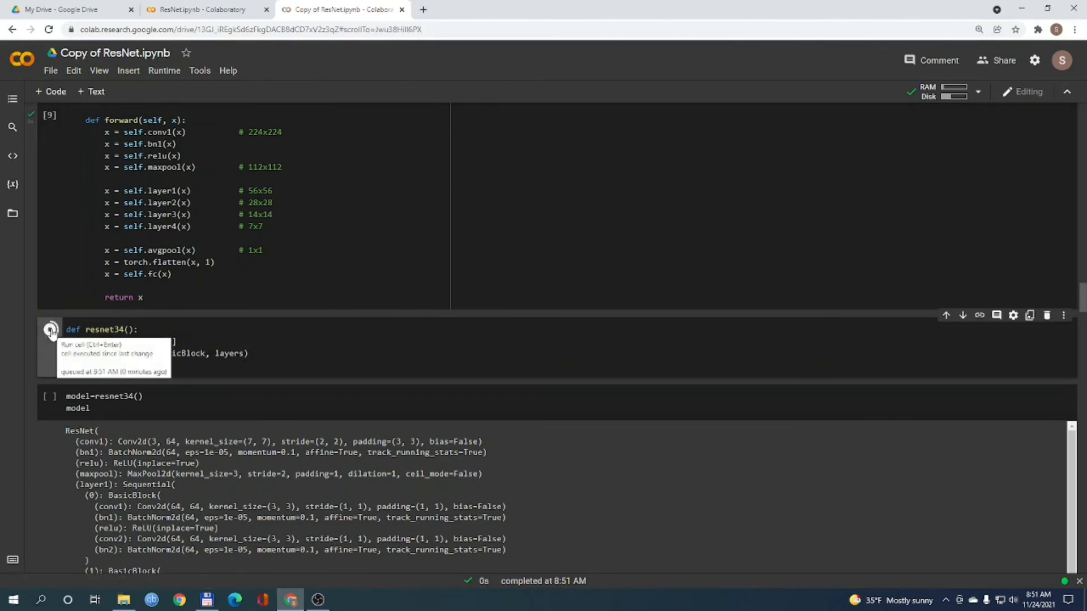
{"action": "left_click", "coordinate": [49, 330]}
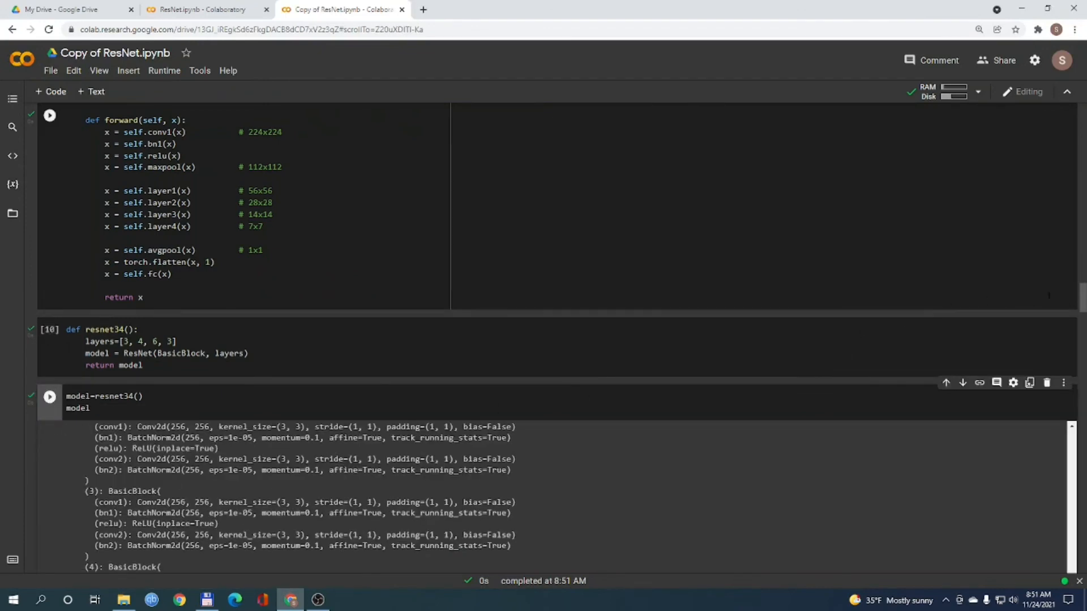
{"action": "scroll", "scroll_direction": "down", "scroll_amount": 3}
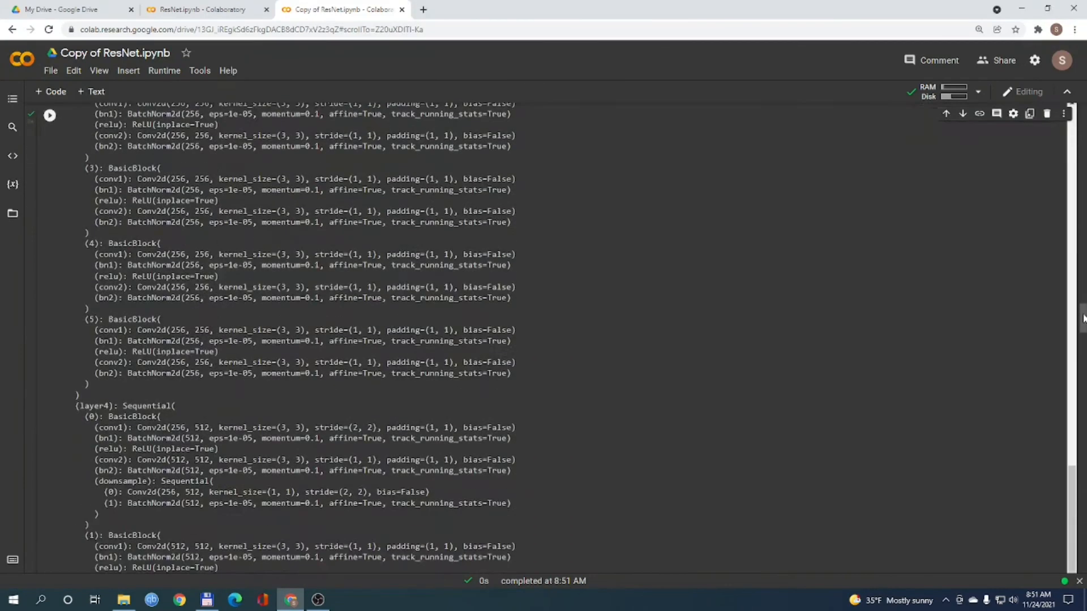
{"action": "scroll", "scroll_direction": "down", "scroll_amount": 3}
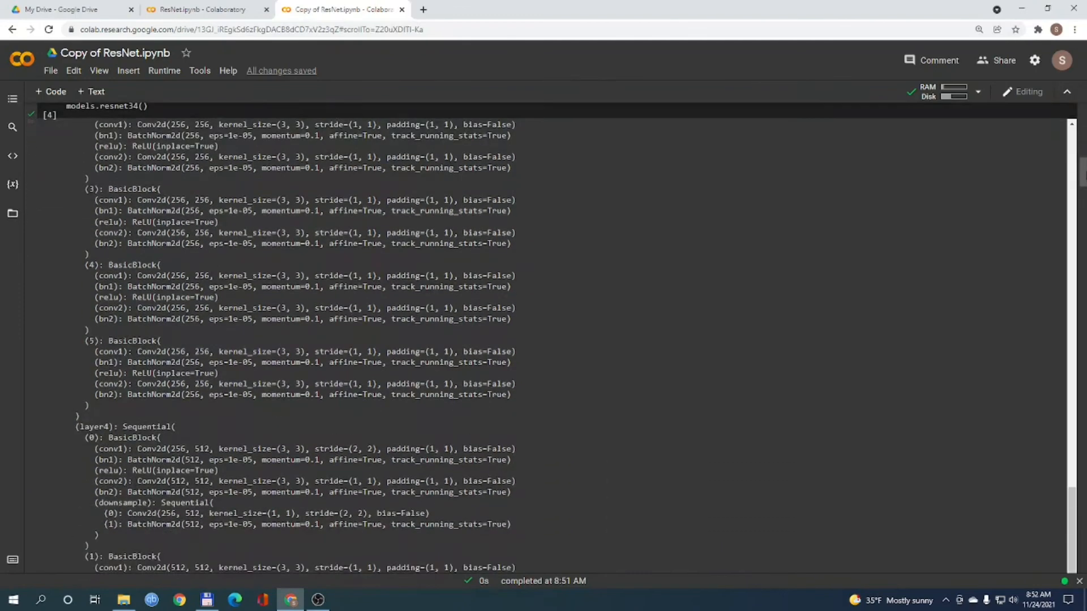
{"action": "scroll", "scroll_direction": "down", "scroll_amount": 3}
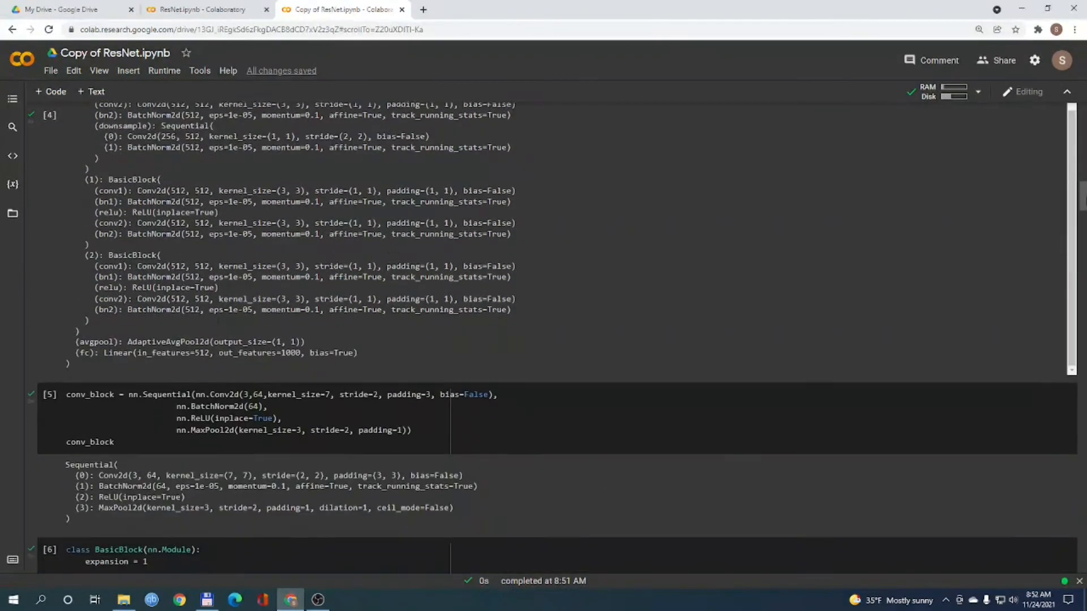